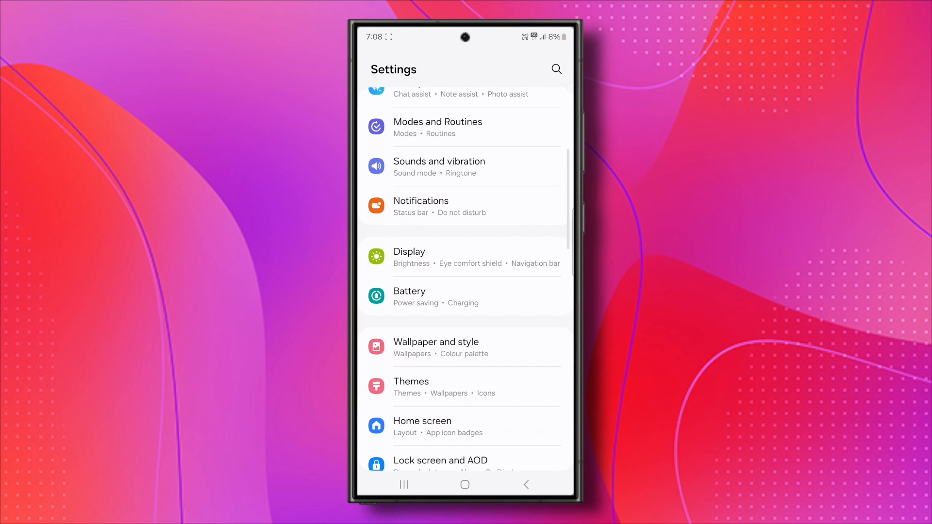
Scroll down the Settings list and tap an entry before returning home
scroll("down", 3)
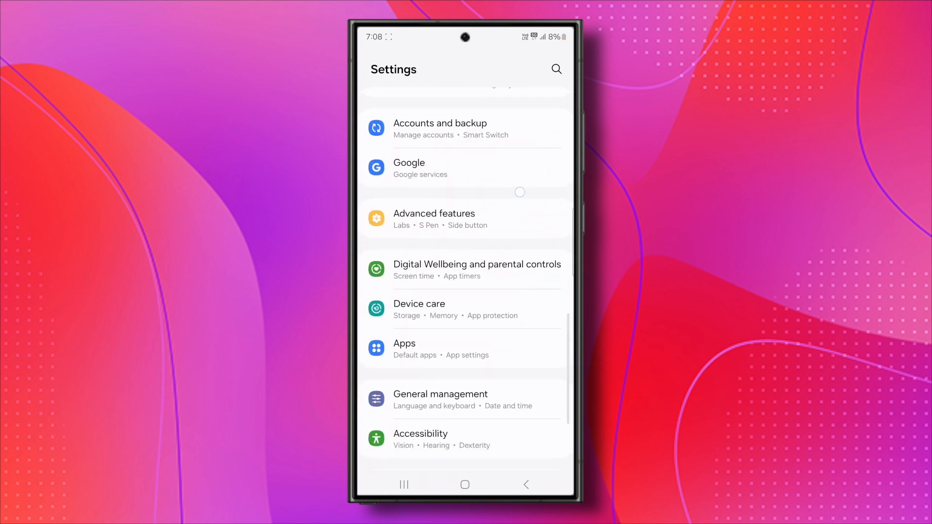
left_click(405, 348)
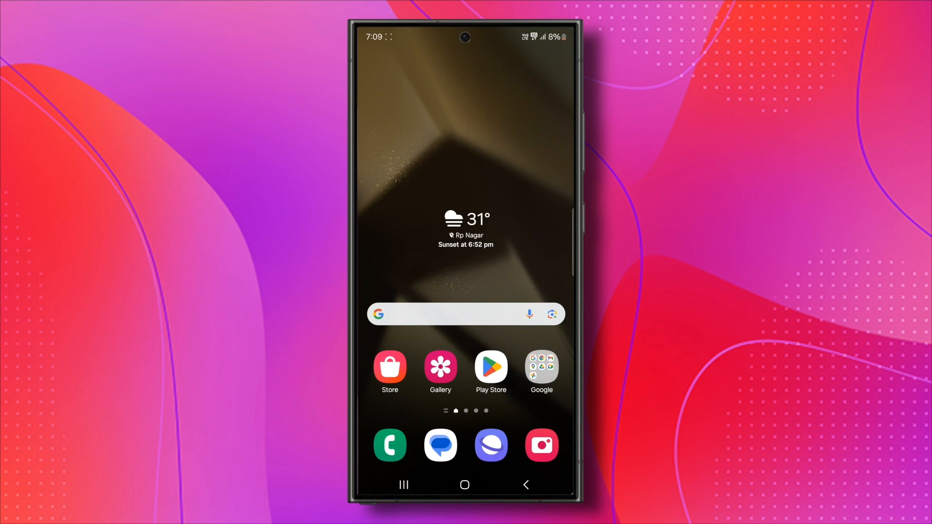
Launch Google Play Store and tap Uninstall on the Gboard page
left_click(490, 367)
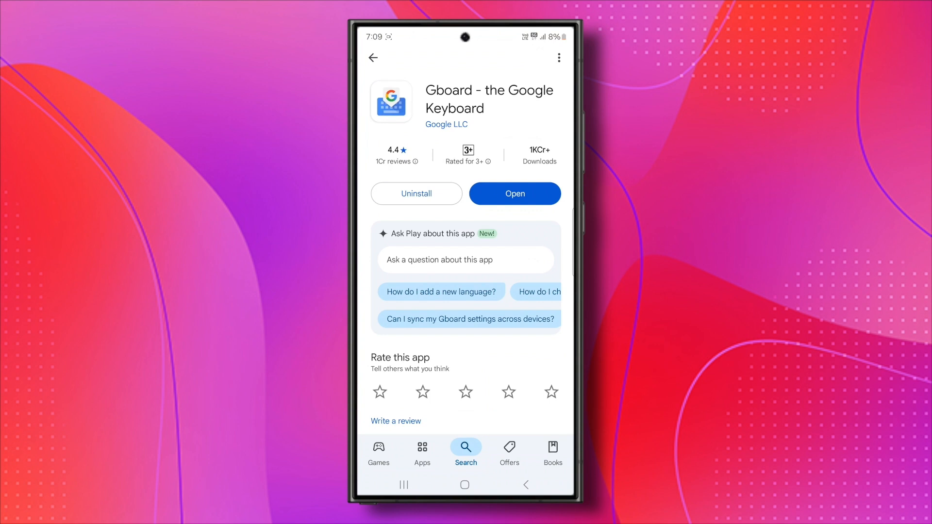
left_click(416, 193)
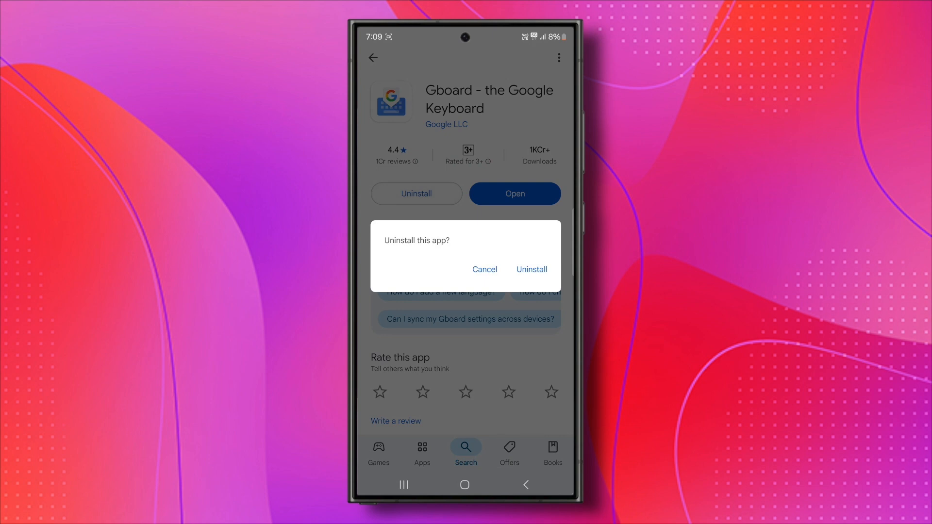
Confirm uninstalling Gboard, reinstall it, and return to the Search page
left_click(531, 269)
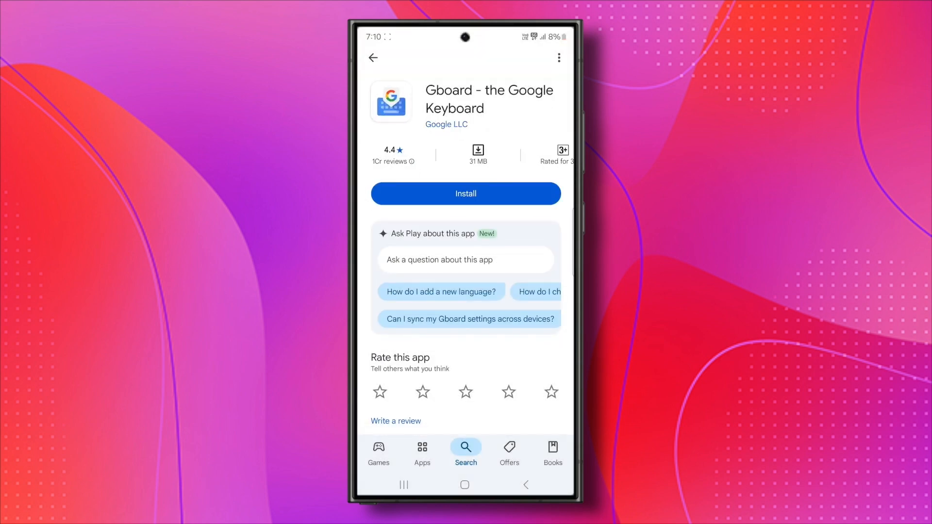
left_click(466, 193)
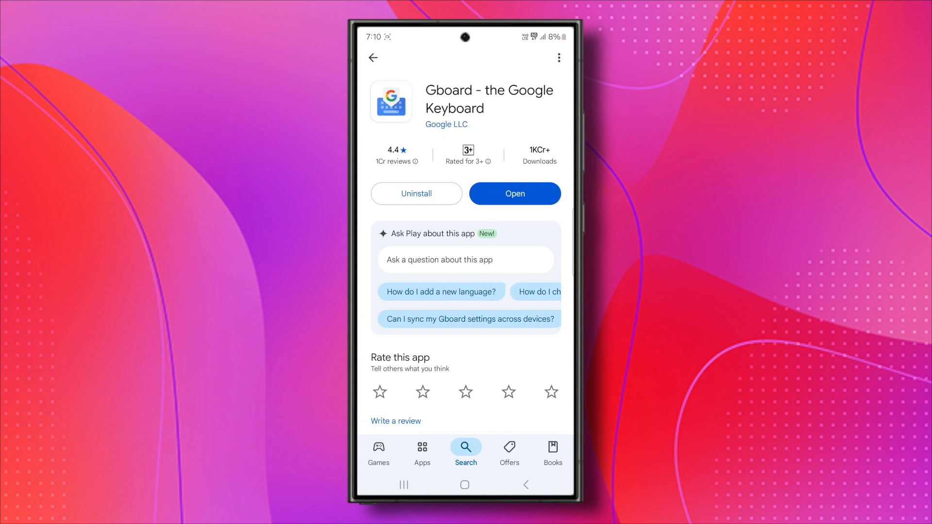
left_click(372, 58)
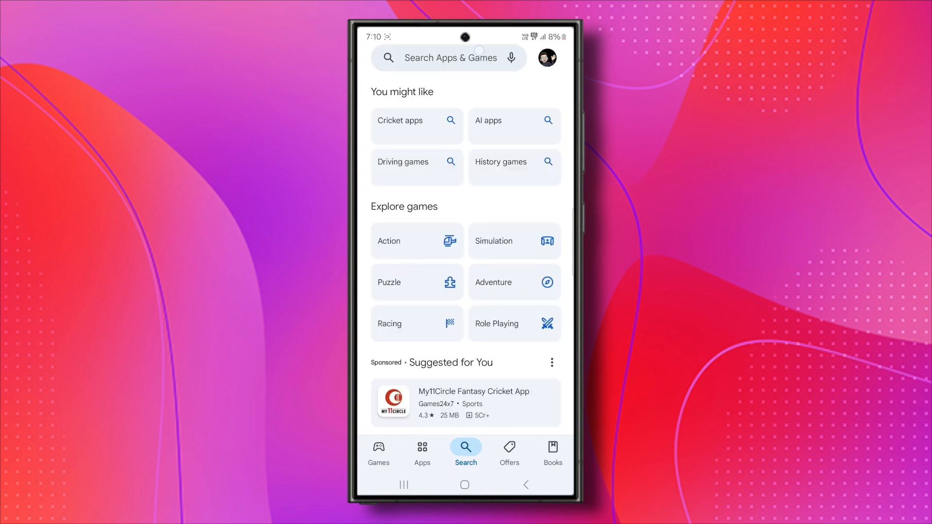
Search 'swiftkey' and open Microsoft SwiftKey, then open the Indic Keyboard app page
type("swiftkey")
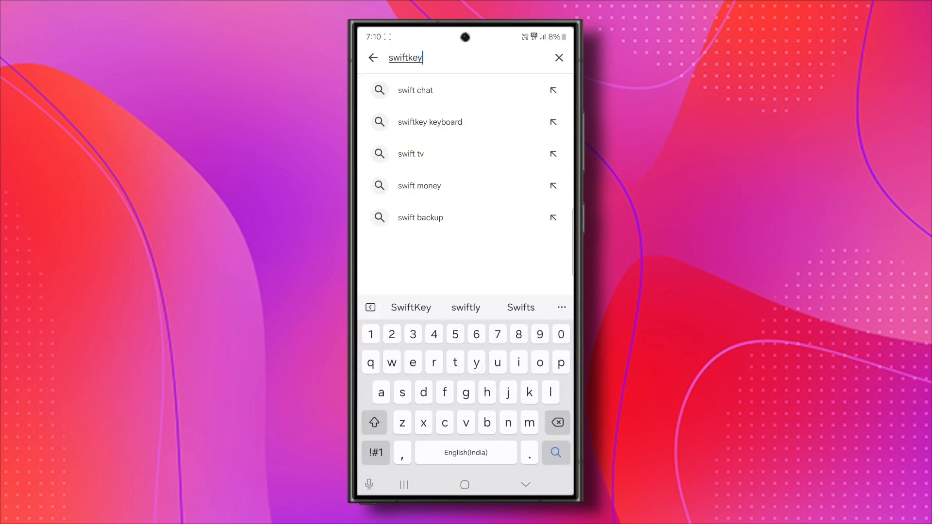
left_click(430, 122)
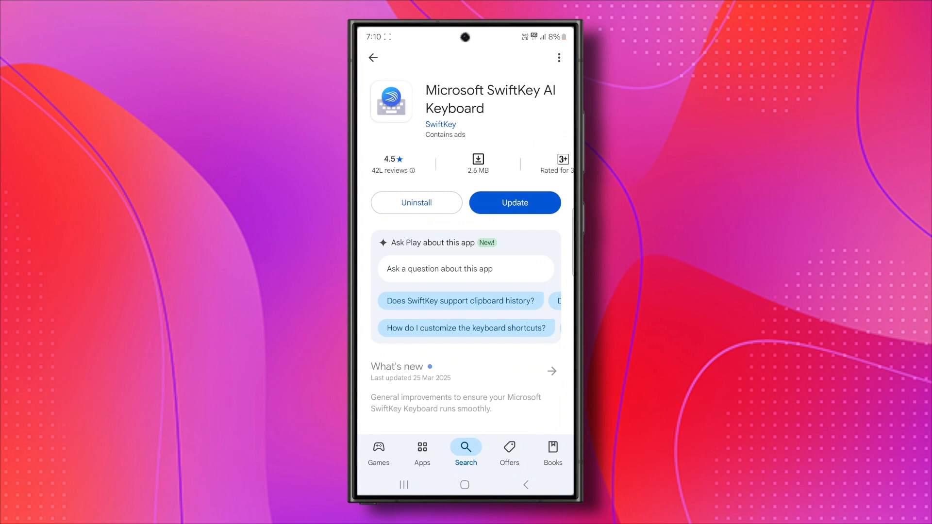
left_click(373, 57)
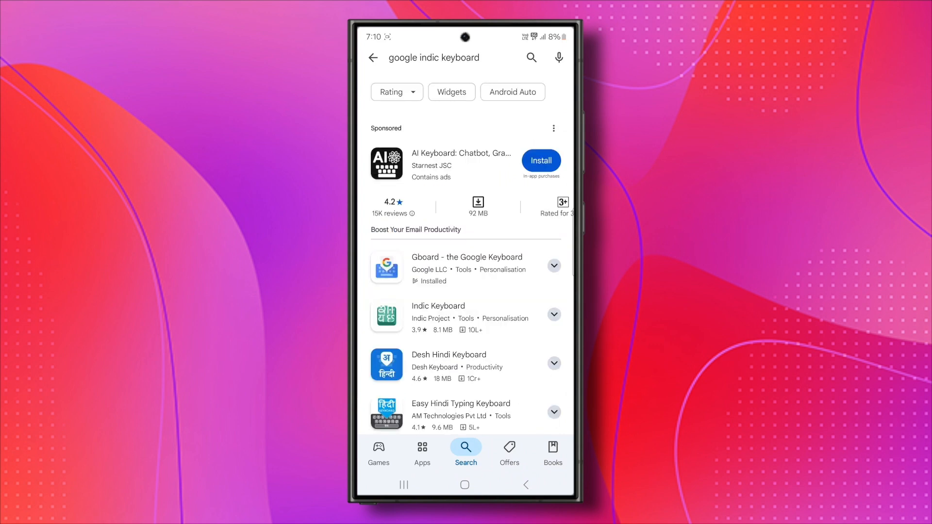
left_click(438, 306)
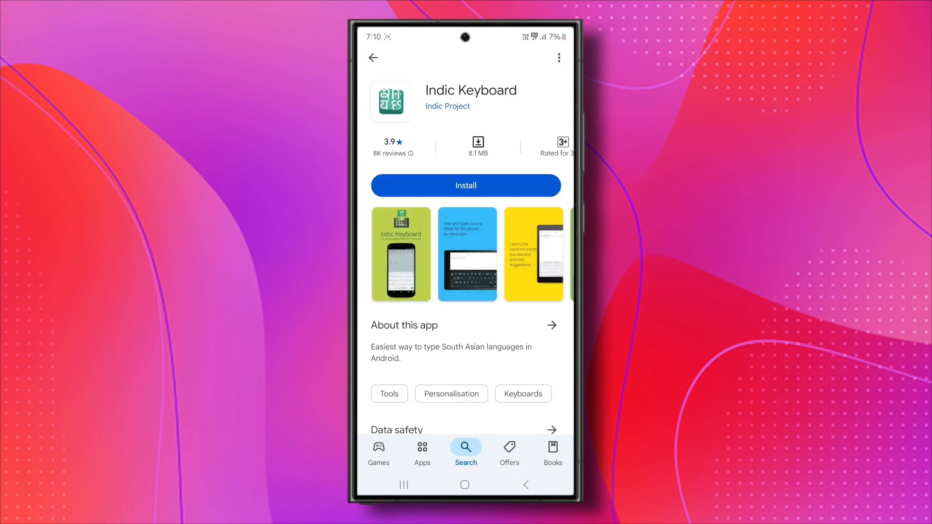